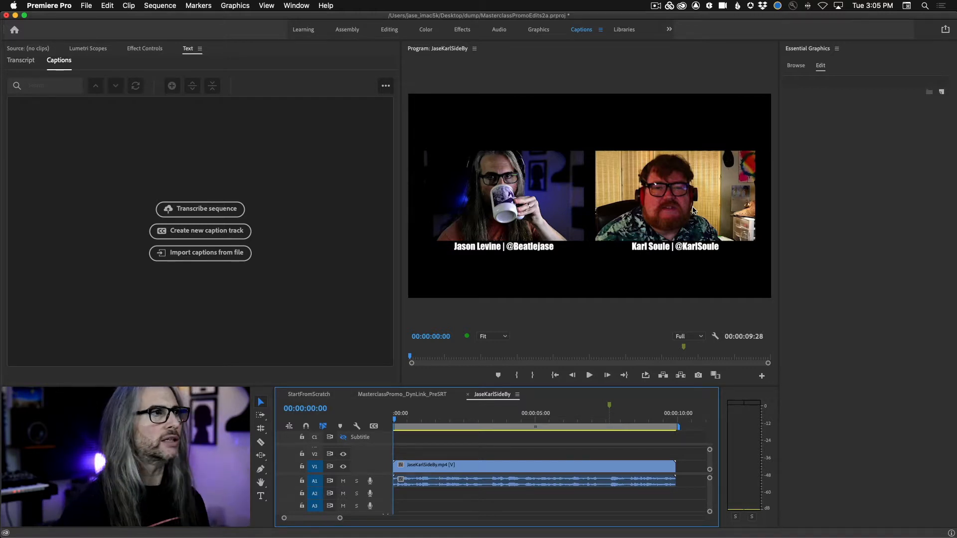
- Create a second subtitle caption track styled Avenir Light BLUE Center
{"action": "left_click", "coordinate": [588, 375]}
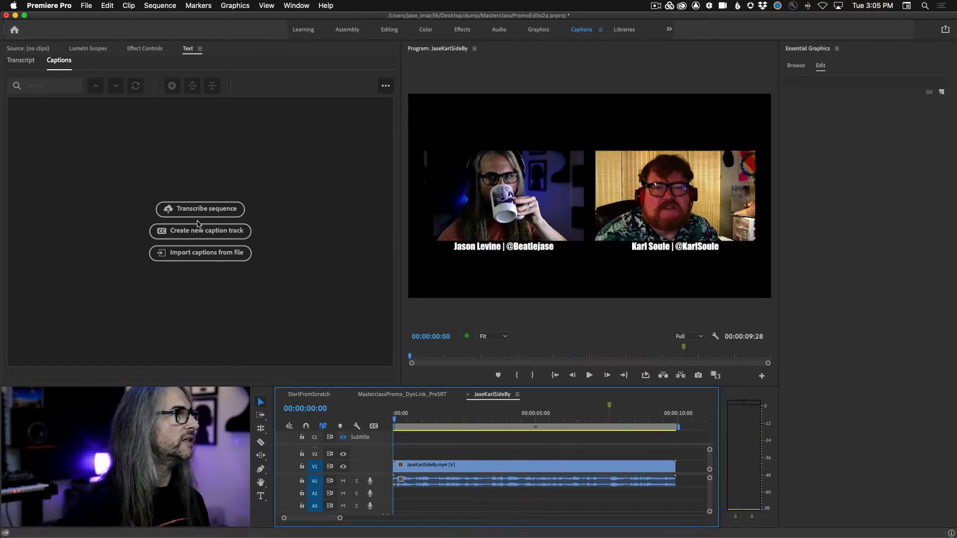
{"action": "mouse_move", "coordinate": [359, 439]}
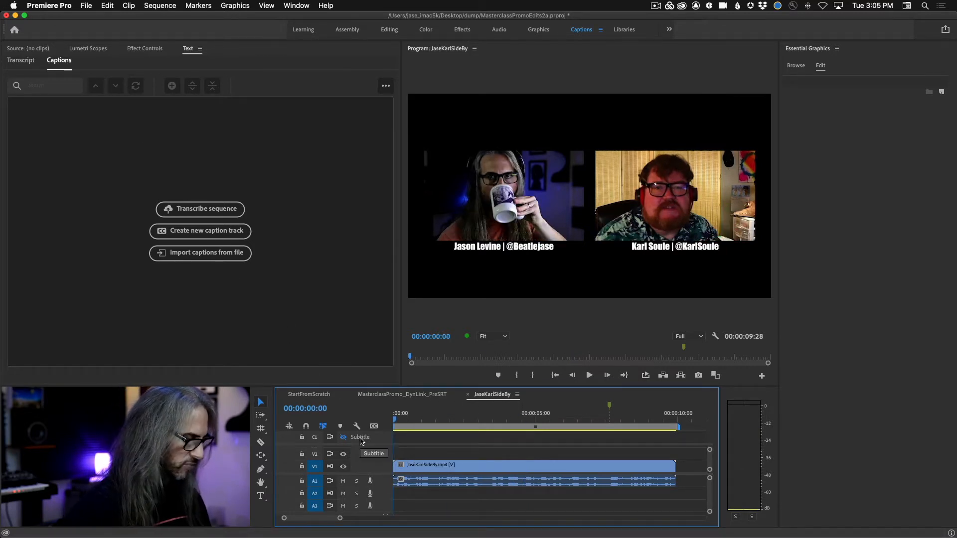
{"action": "left_click", "coordinate": [200, 230]}
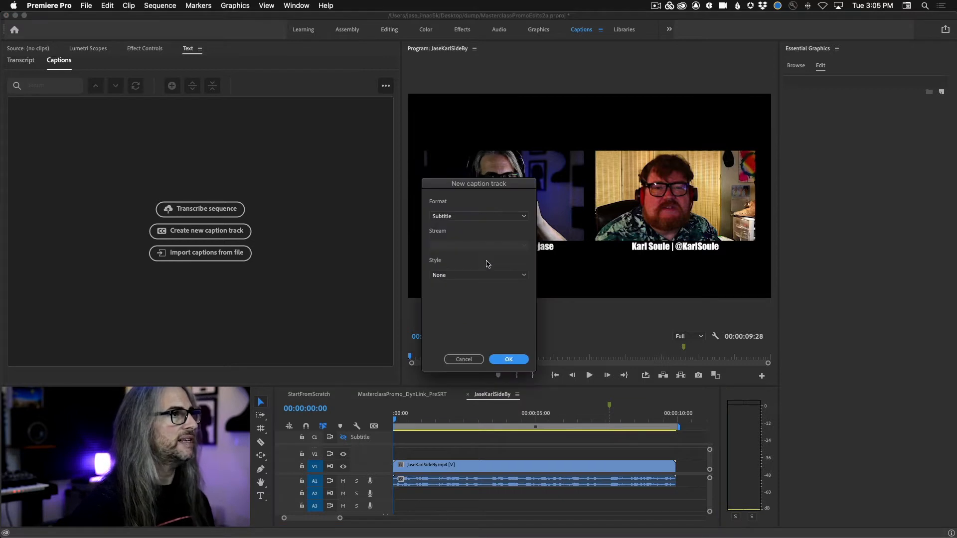
{"action": "left_click", "coordinate": [478, 275]}
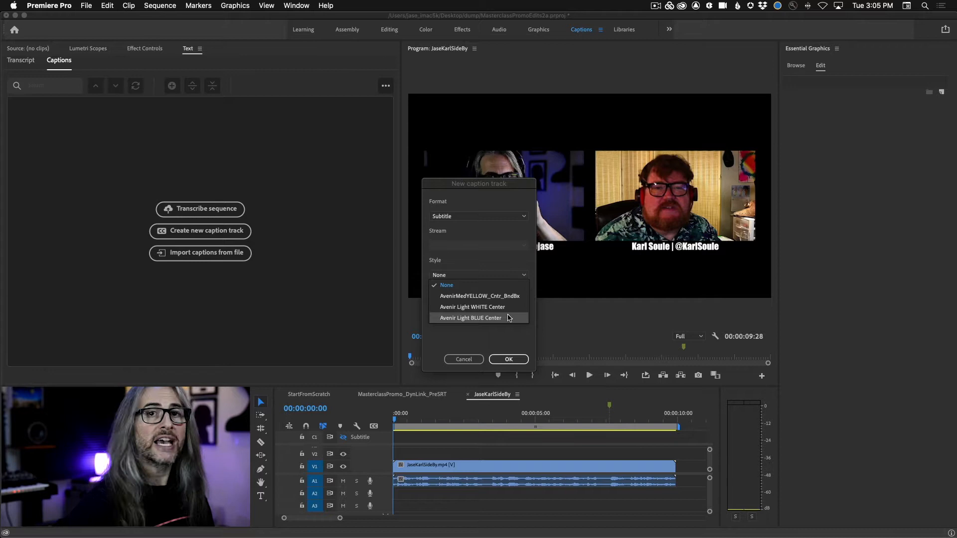
{"action": "left_click", "coordinate": [470, 317]}
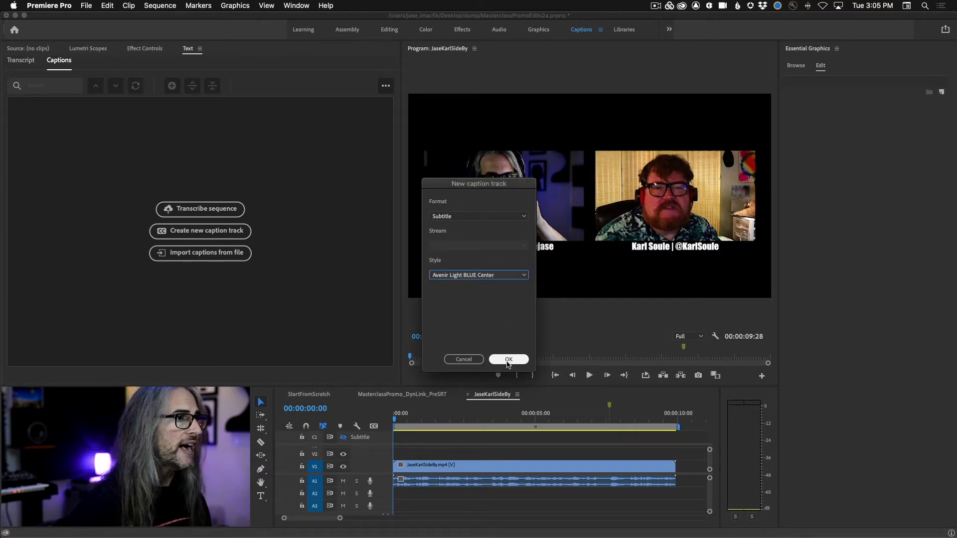
{"action": "left_click", "coordinate": [508, 358]}
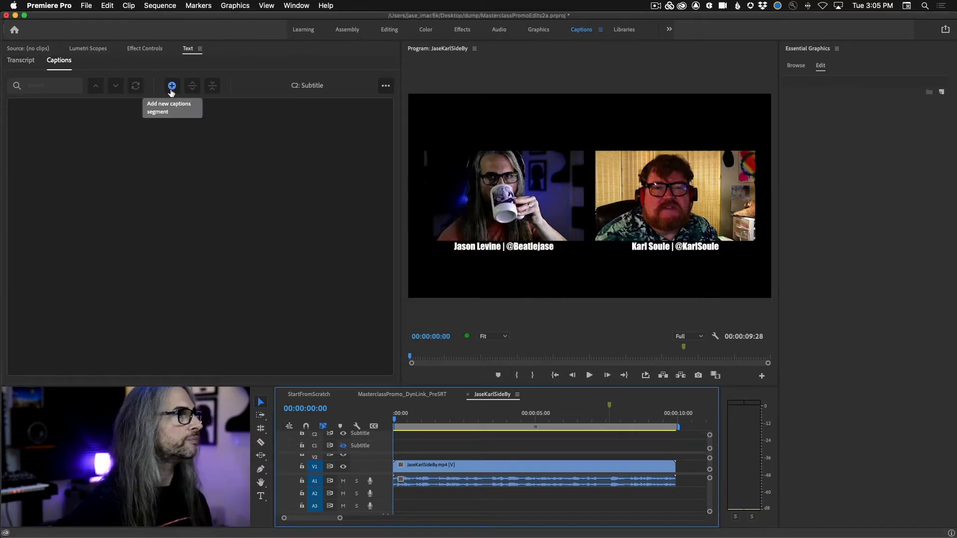
- Add a 'New Caption' segment and position its text box beneath Karl, the right-hand speaker
{"action": "left_click", "coordinate": [172, 86]}
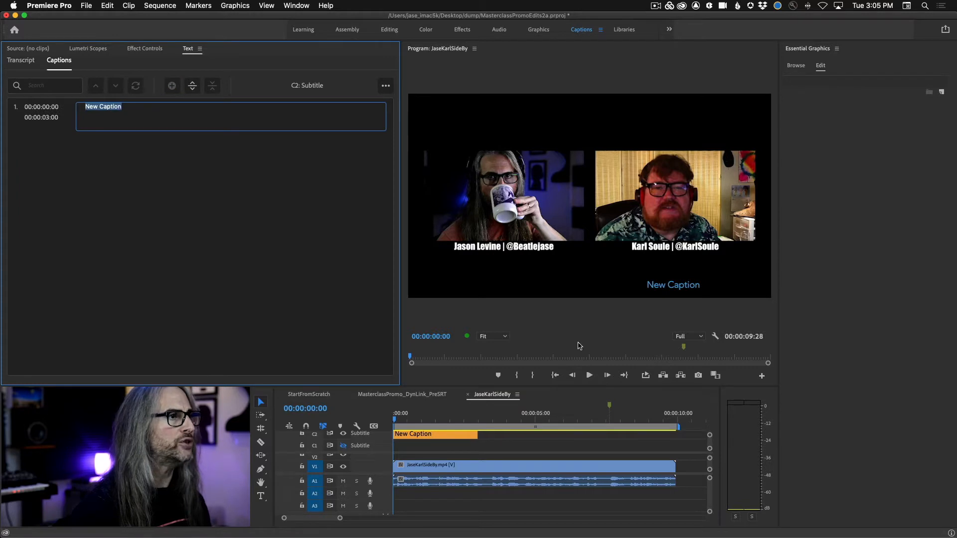
{"action": "mouse_move", "coordinate": [682, 322]}
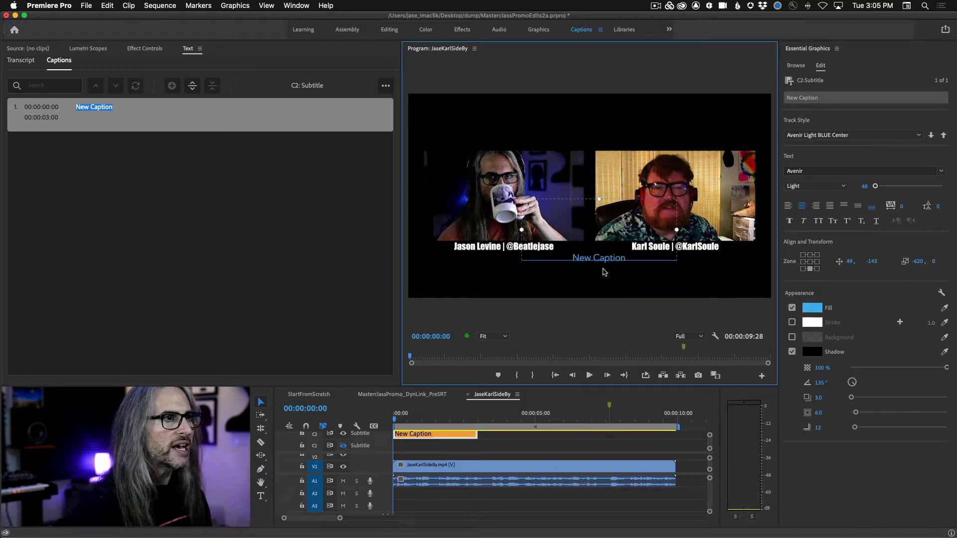
{"action": "left_click_drag", "start_coordinate": [598, 257], "coordinate": [644, 285]}
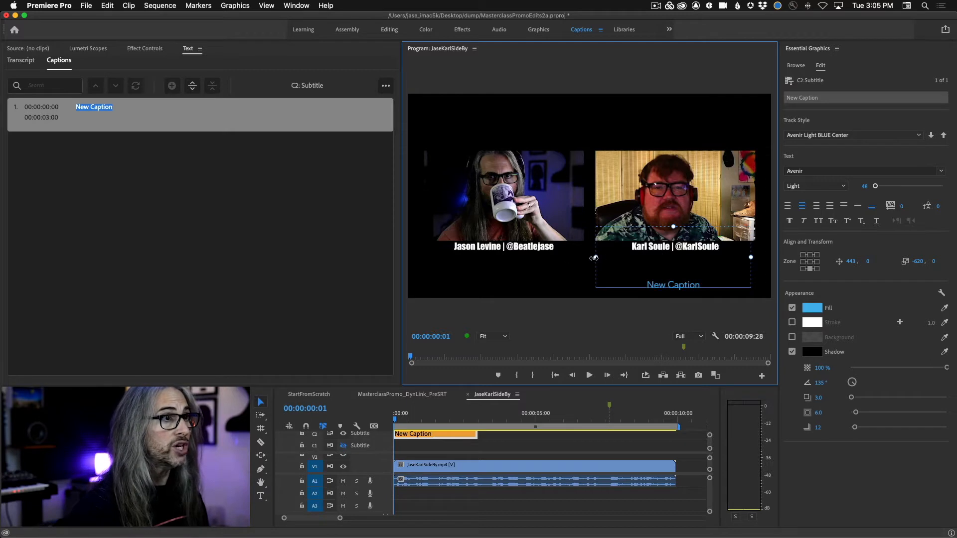
{"action": "left_click_drag", "start_coordinate": [673, 258], "coordinate": [589, 258]}
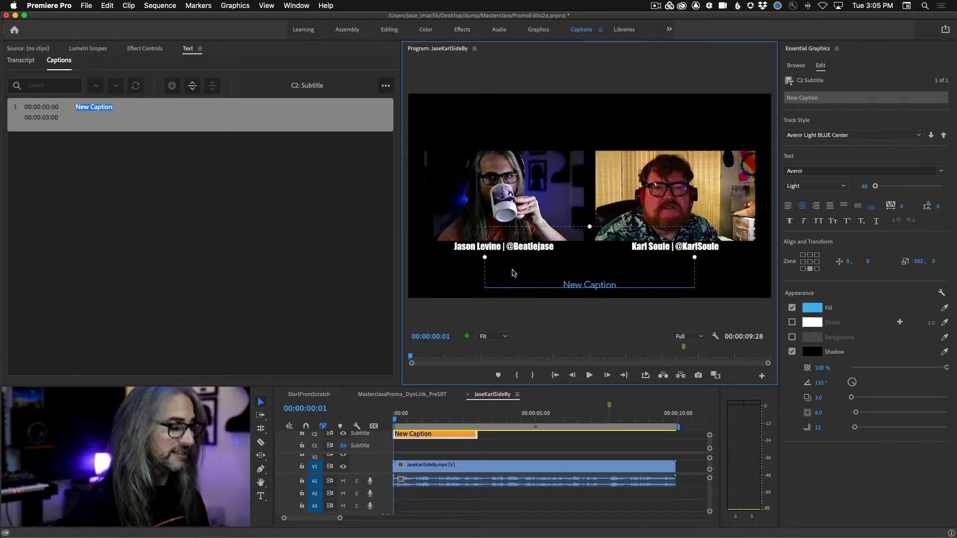
{"action": "left_click_drag", "start_coordinate": [513, 272], "coordinate": [622, 281]}
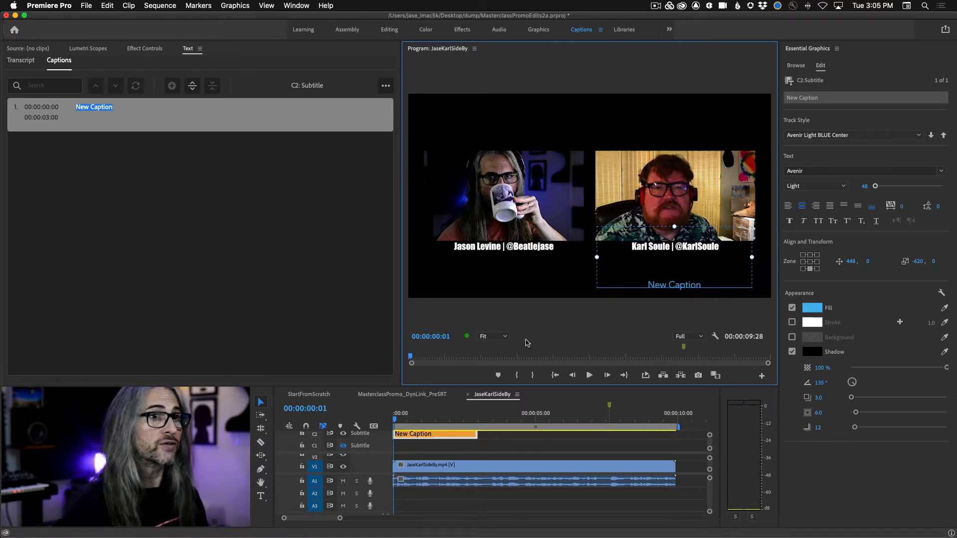
- Type the dialogue into the caption segments, e.g. 'spend a moment and just cover that', then select caption three
{"action": "type", "text": "spend a moment and just cover that"}
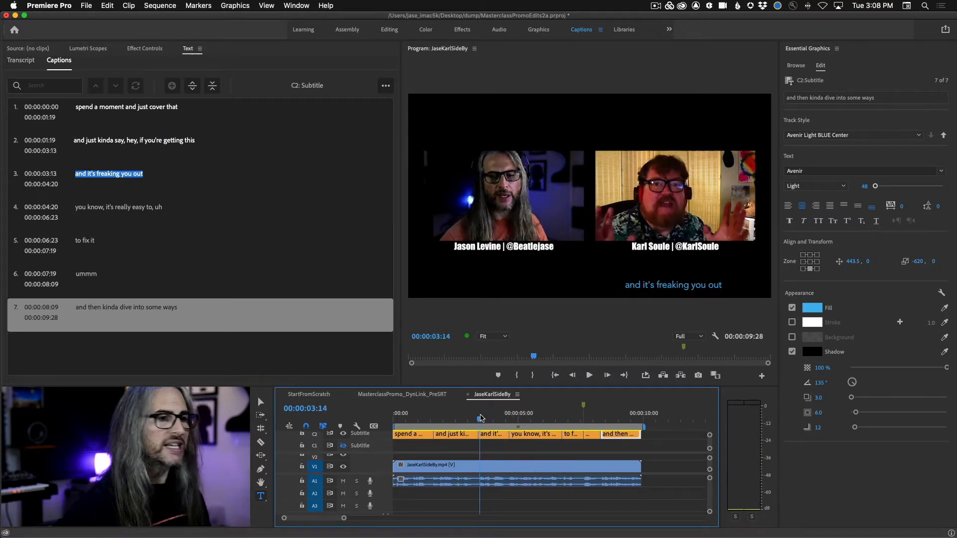
{"action": "left_click", "coordinate": [588, 375]}
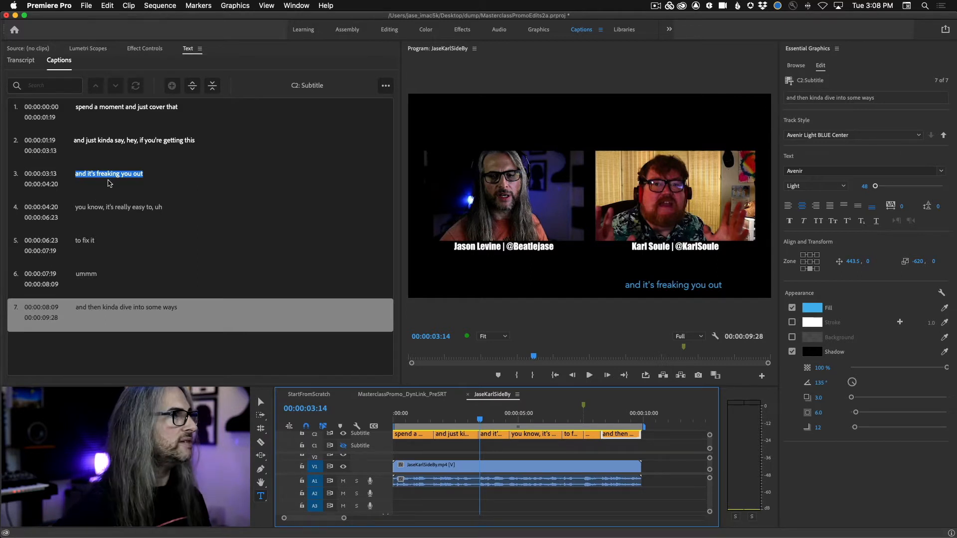
{"action": "left_click", "coordinate": [109, 178]}
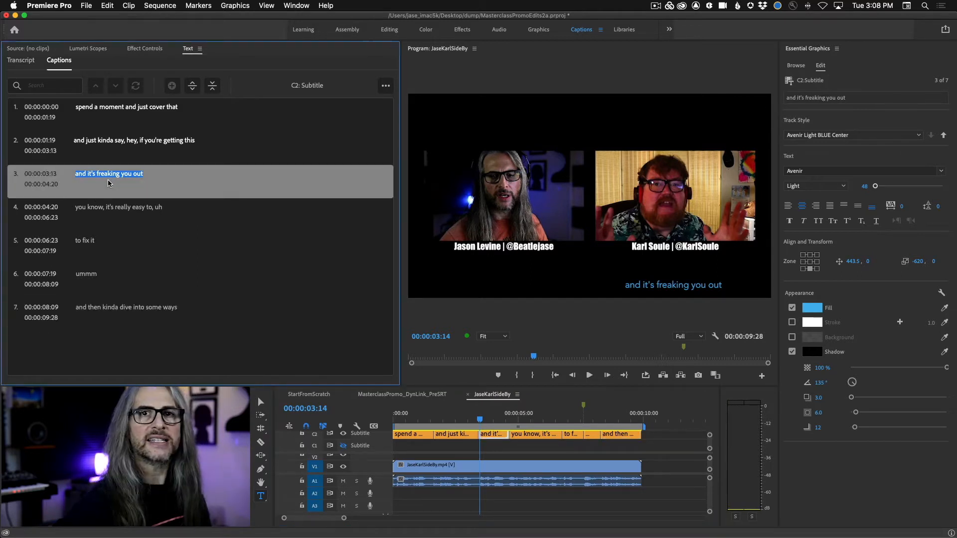
- Add a second text block reading 'Yeah' to the third caption, beneath Jason
{"action": "right_click", "coordinate": [109, 177]}
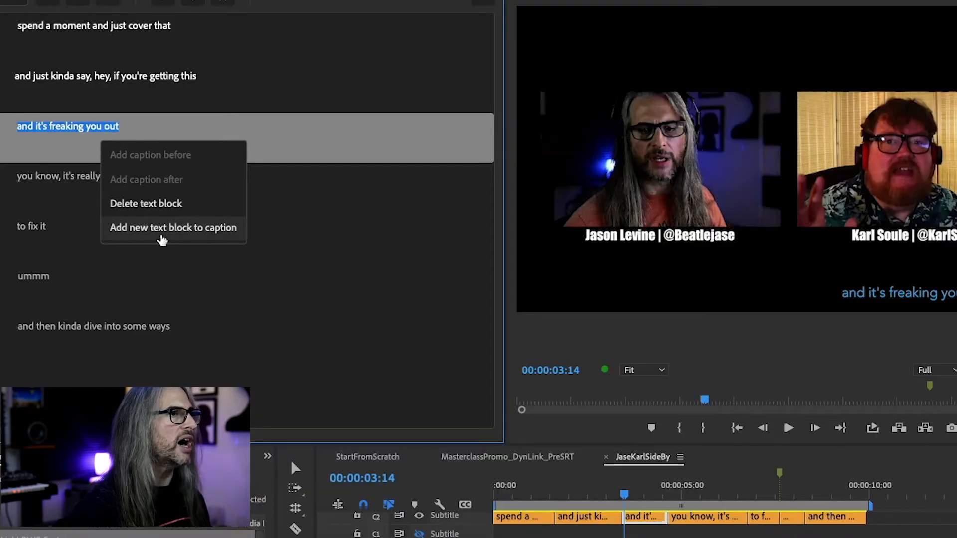
{"action": "left_click", "coordinate": [172, 227]}
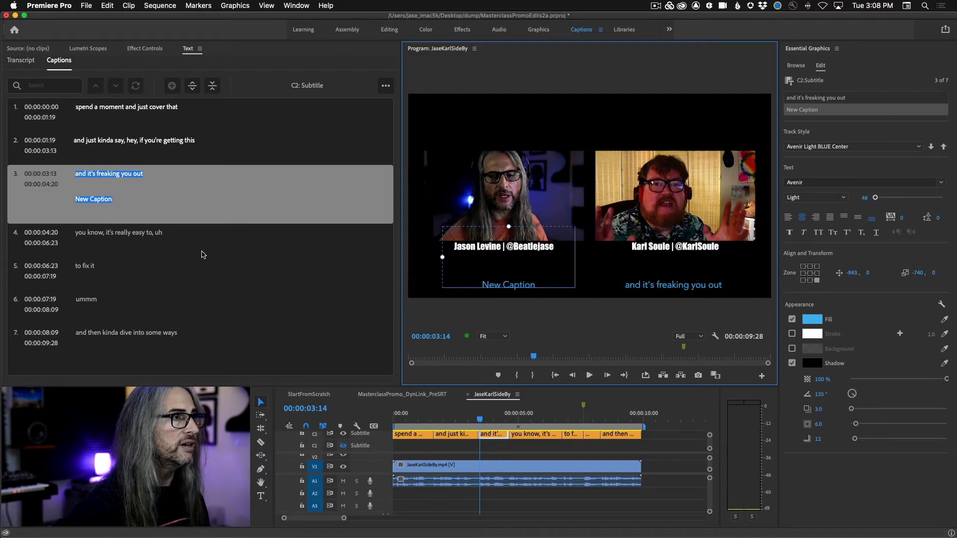
{"action": "left_click", "coordinate": [103, 199]}
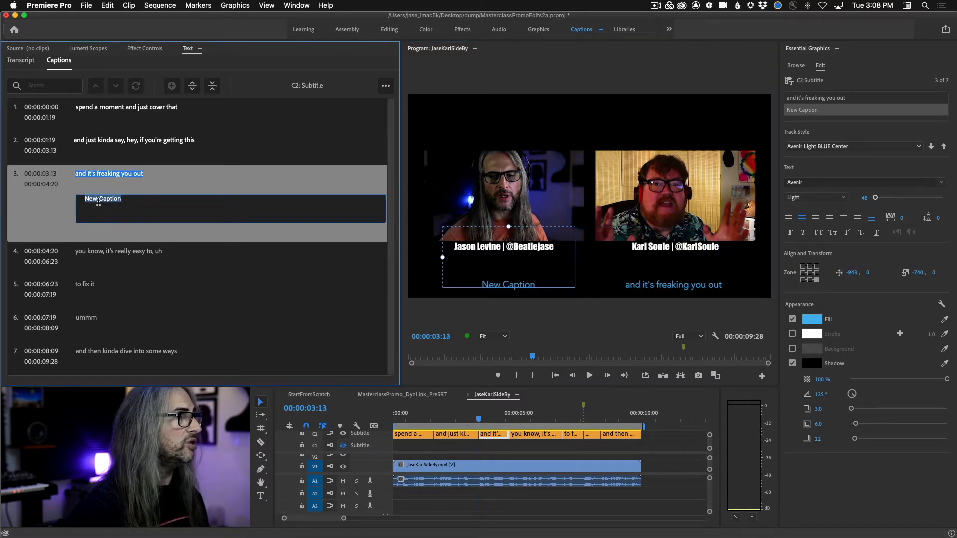
{"action": "type", "text": "Yeah"}
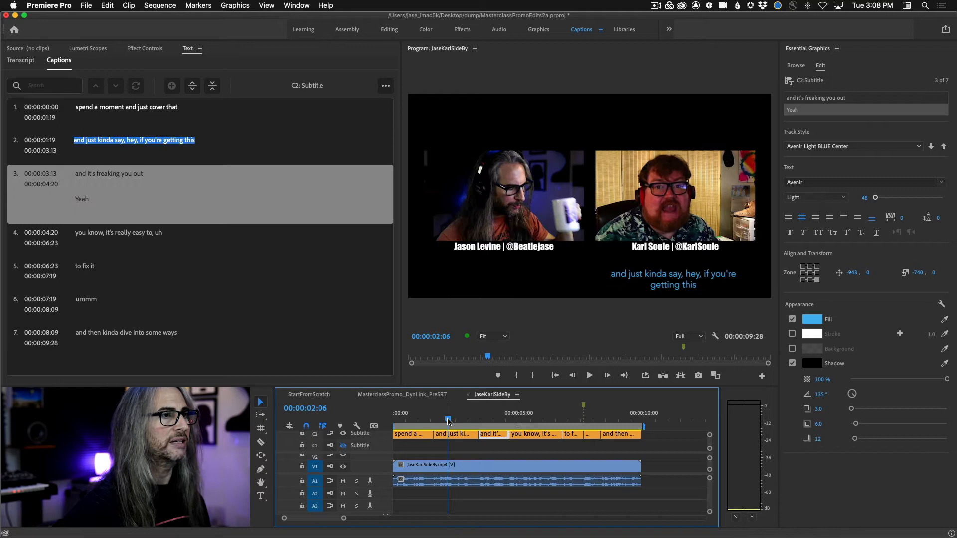
{"action": "left_click", "coordinate": [588, 375]}
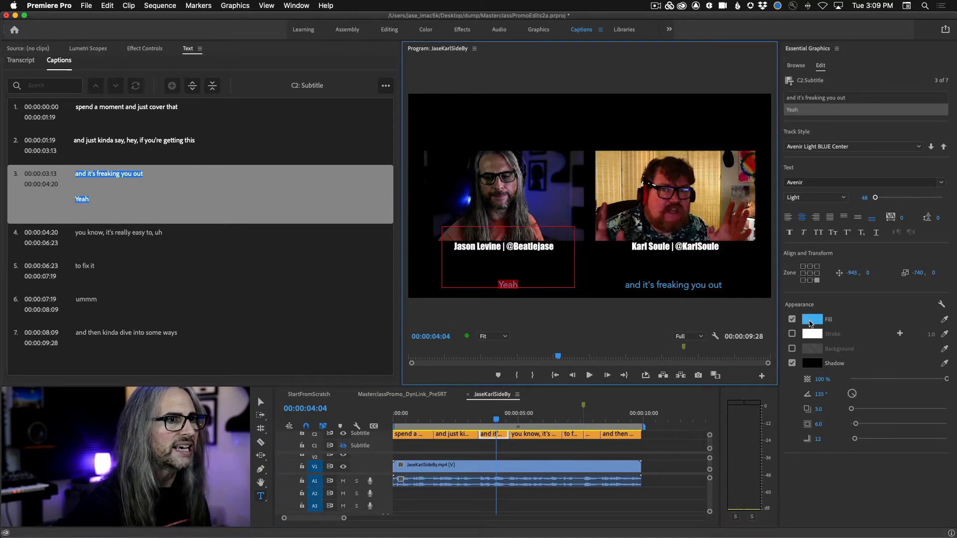
- Make the 'Yeah' text near-white, then move the playhead through captions 3 and 2 to 'ummm'
{"action": "left_click", "coordinate": [812, 319]}
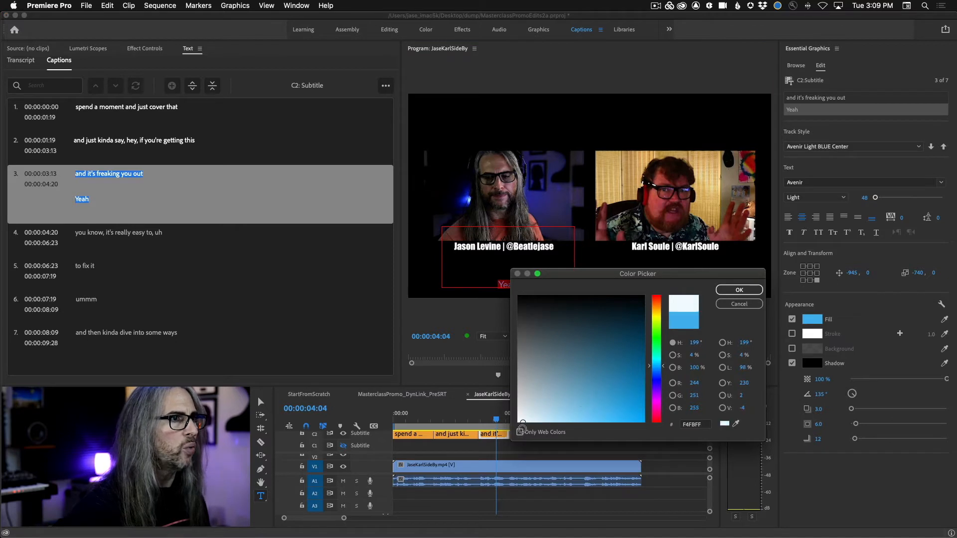
{"action": "left_click", "coordinate": [737, 289]}
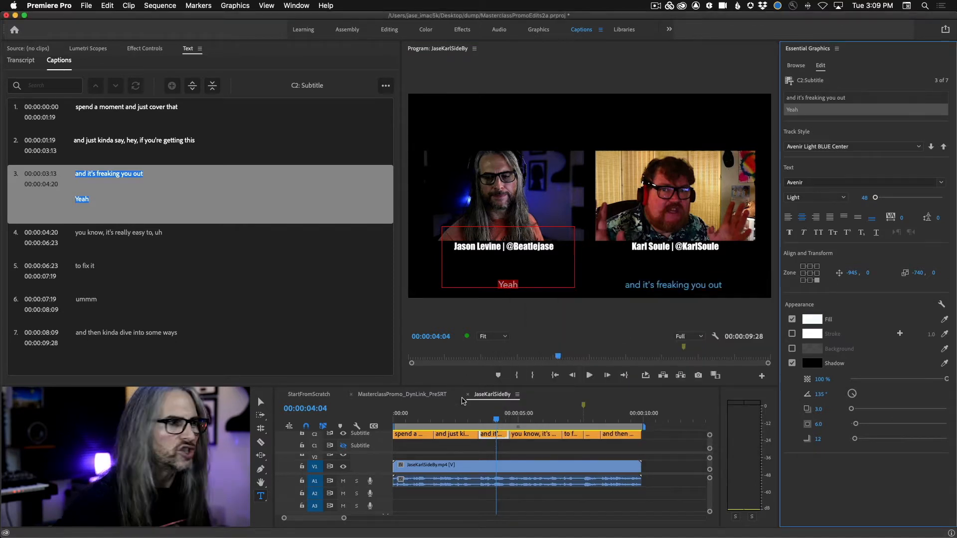
{"action": "left_click", "coordinate": [449, 420]}
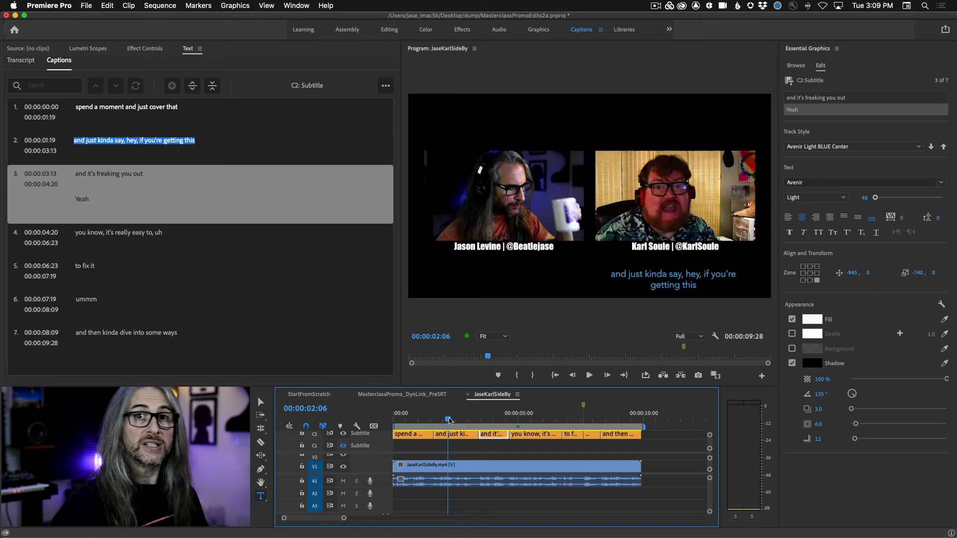
{"action": "left_click", "coordinate": [587, 374]}
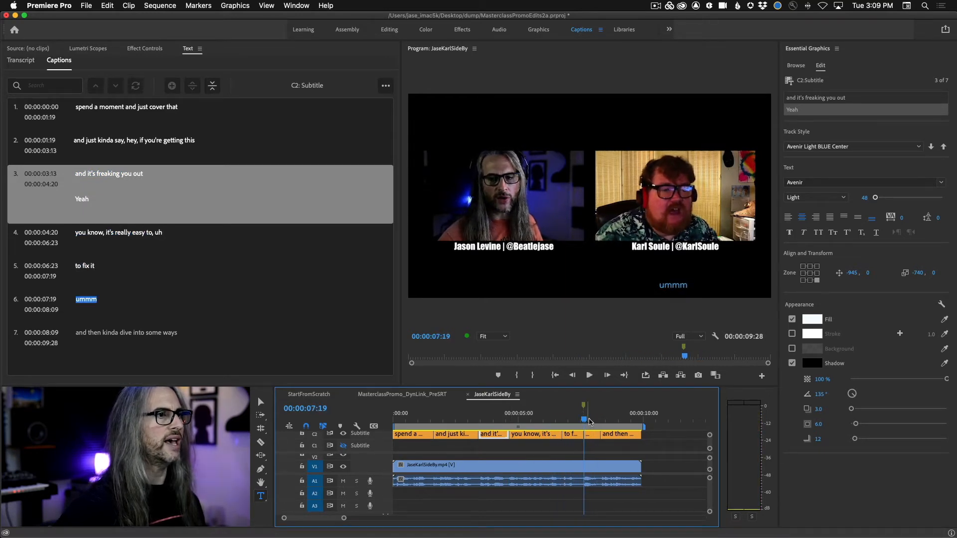
- Add a white text block reading 'Okay' to the 'ummm' caption
{"action": "left_click", "coordinate": [85, 299]}
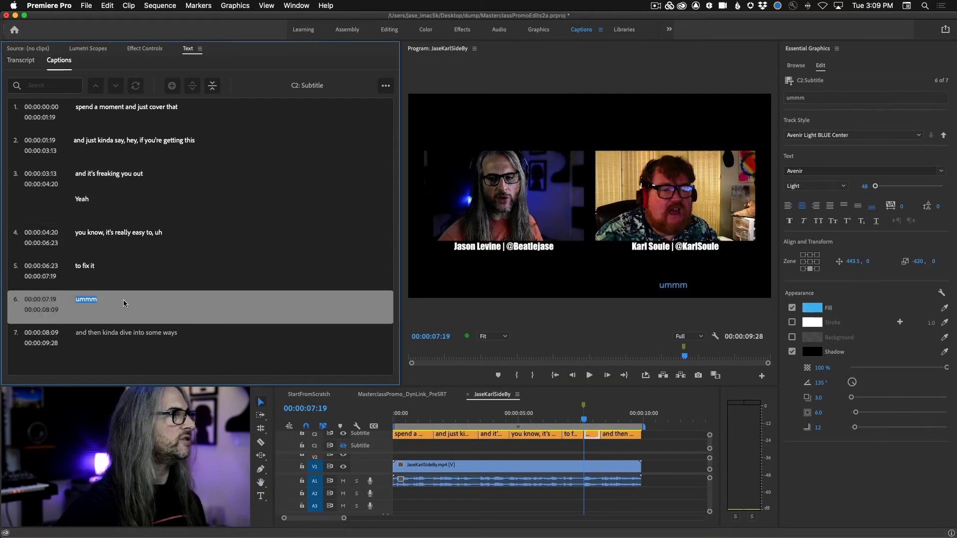
{"action": "left_click", "coordinate": [171, 85]}
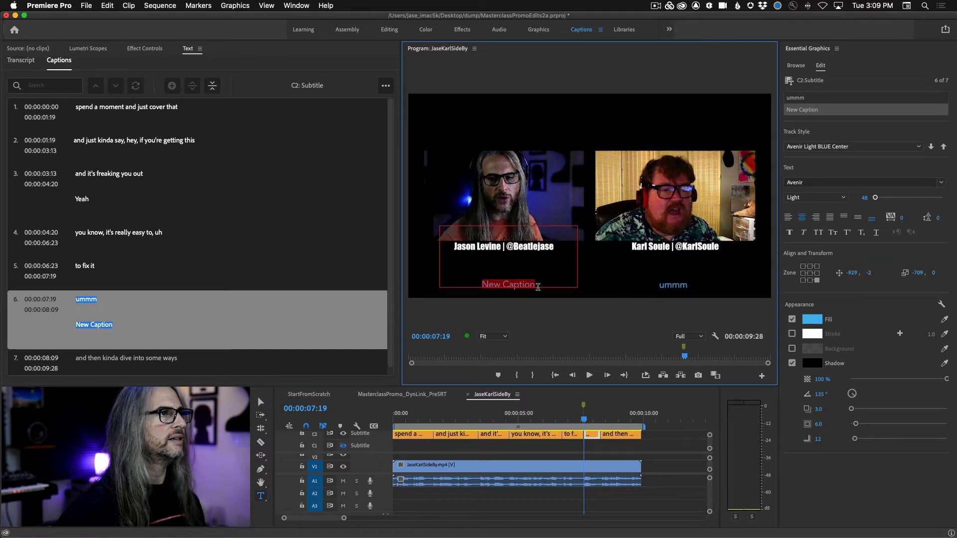
{"action": "left_click", "coordinate": [812, 319]}
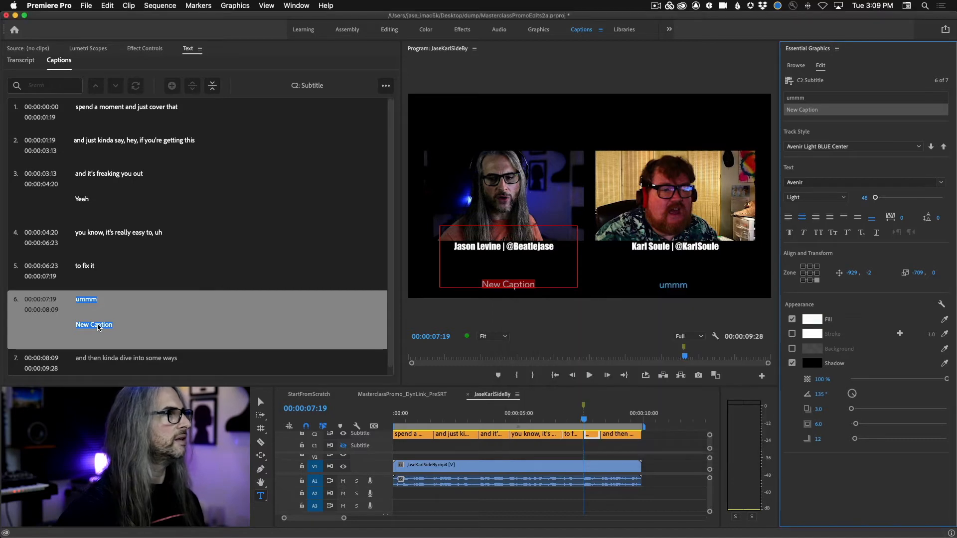
{"action": "type", "text": "Okay"}
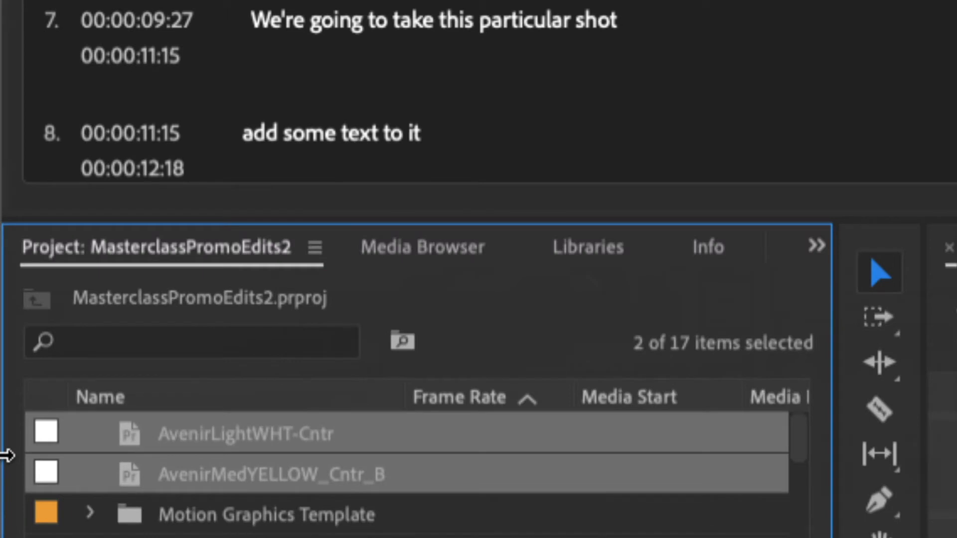
{"action": "mouse_move", "coordinate": [292, 489]}
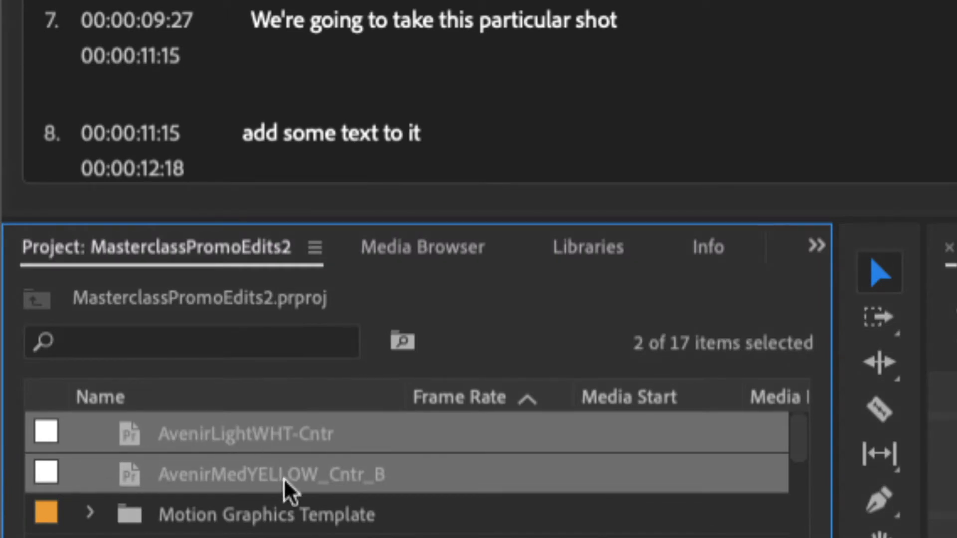
- Rename the AvenirLightWHT-Cntr style item in the Project panel to 'Avenir Light WHITE Center'
{"action": "left_click", "coordinate": [262, 433]}
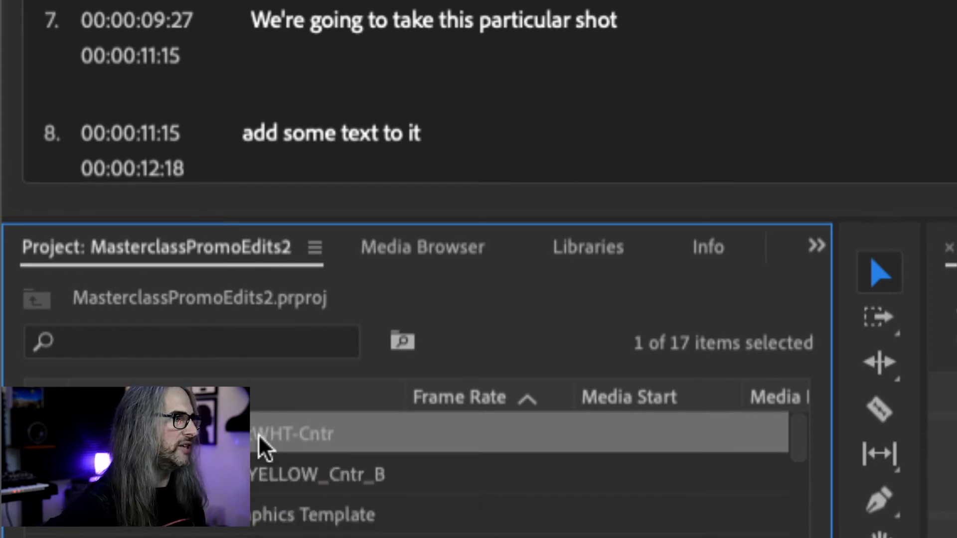
{"action": "double_click", "coordinate": [287, 434]}
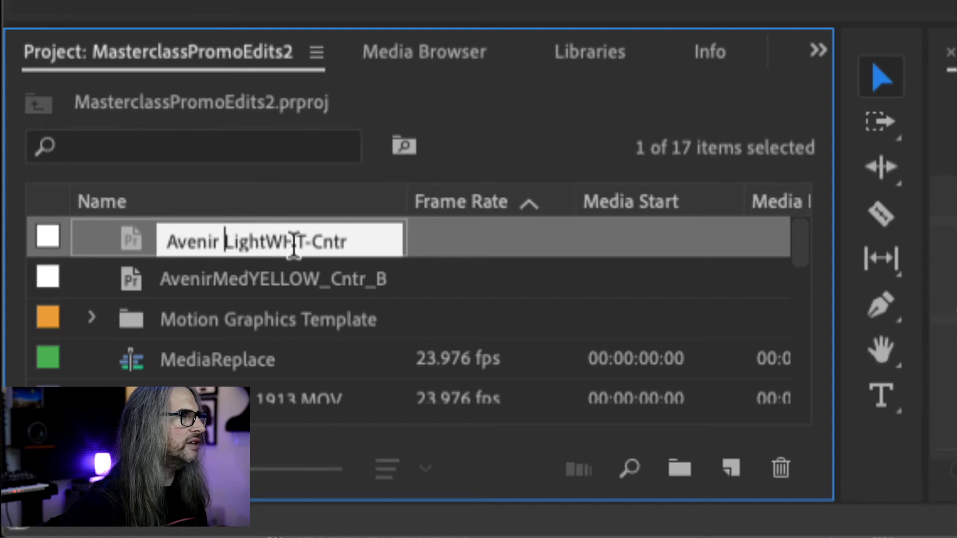
{"action": "key", "text": "backspace"}
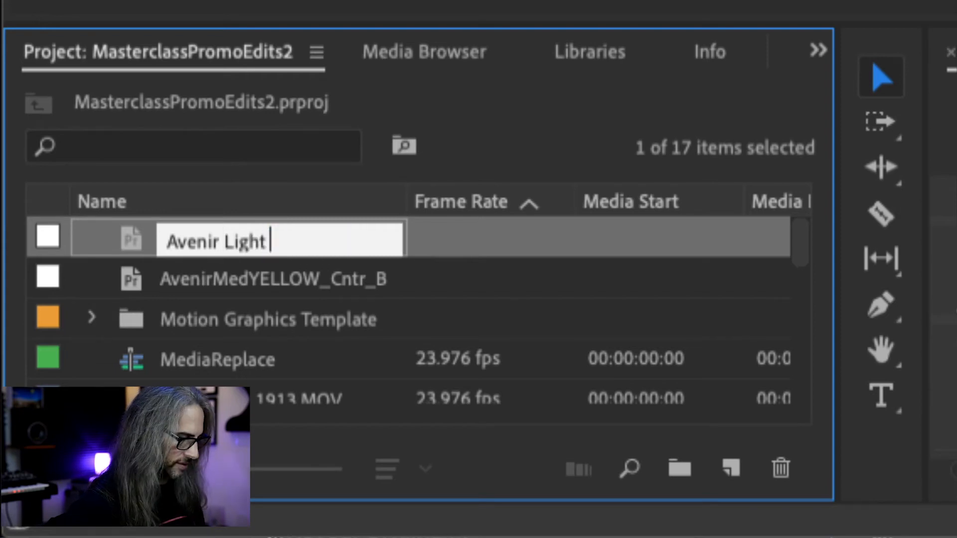
{"action": "type", "text": "WHITE Center"}
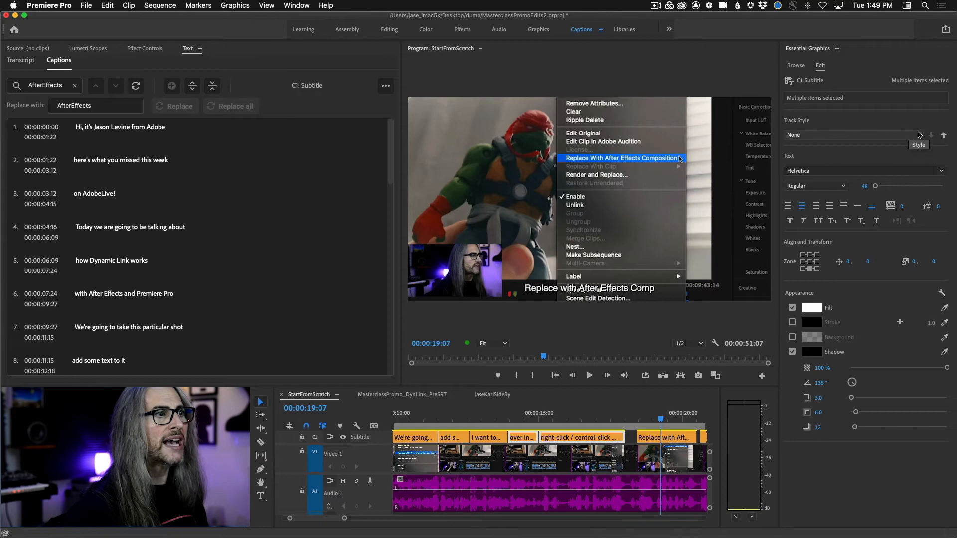
- Set the Track Style in Essential Graphics to Avenir Light WHITE Center
{"action": "left_click", "coordinate": [848, 135]}
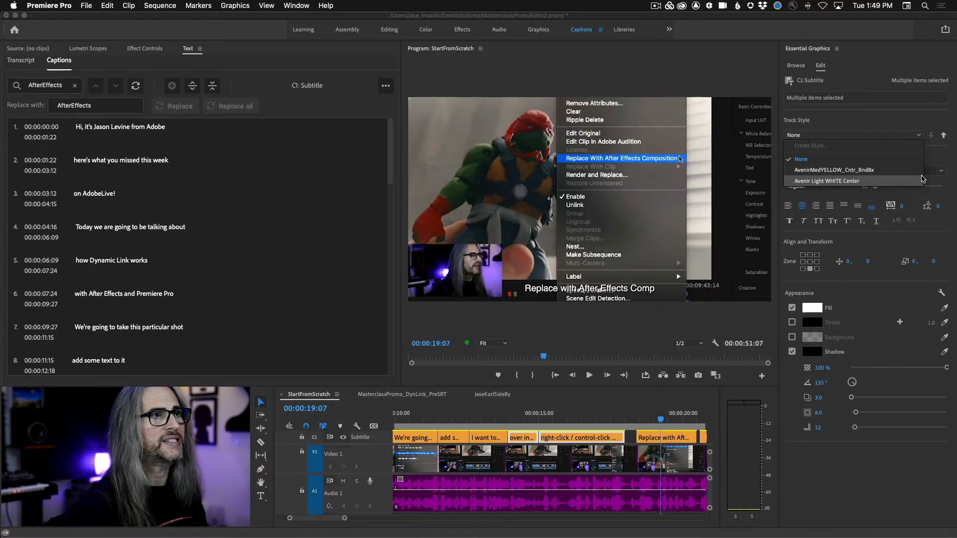
{"action": "left_click", "coordinate": [826, 181]}
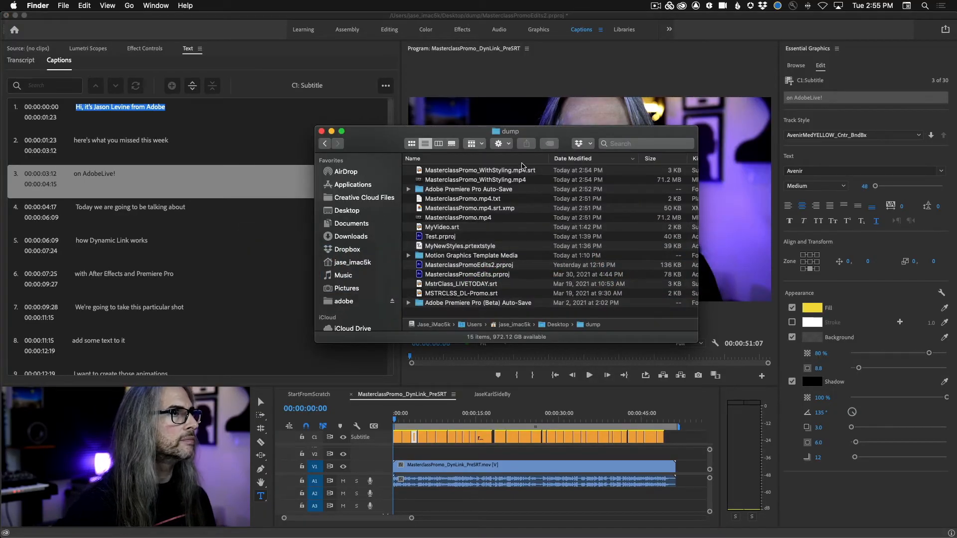
- Open the MasterclassPromo_WithStyling subtitle file from Finder using TextEdit
{"action": "right_click", "coordinate": [476, 170]}
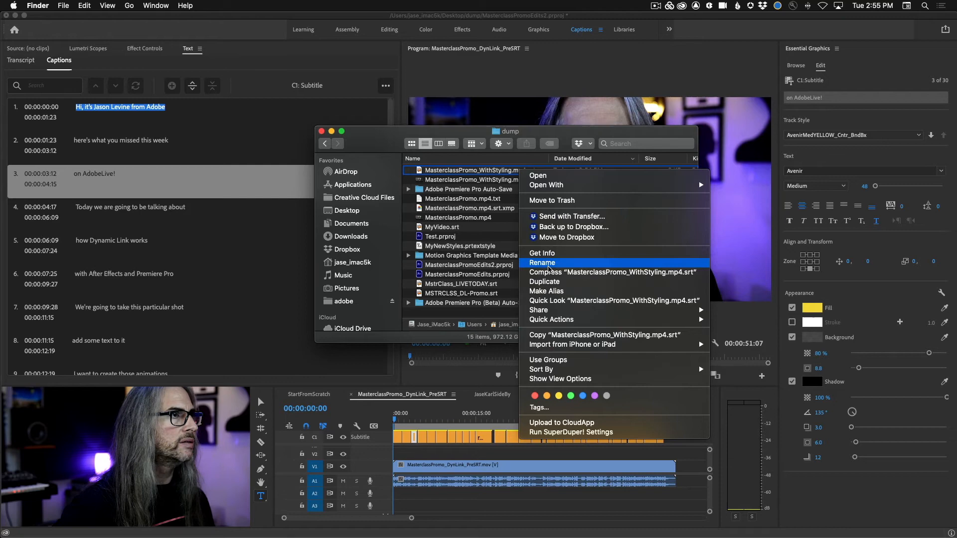
{"action": "left_click", "coordinate": [542, 263]}
{"action": "type", "text": "xt"}
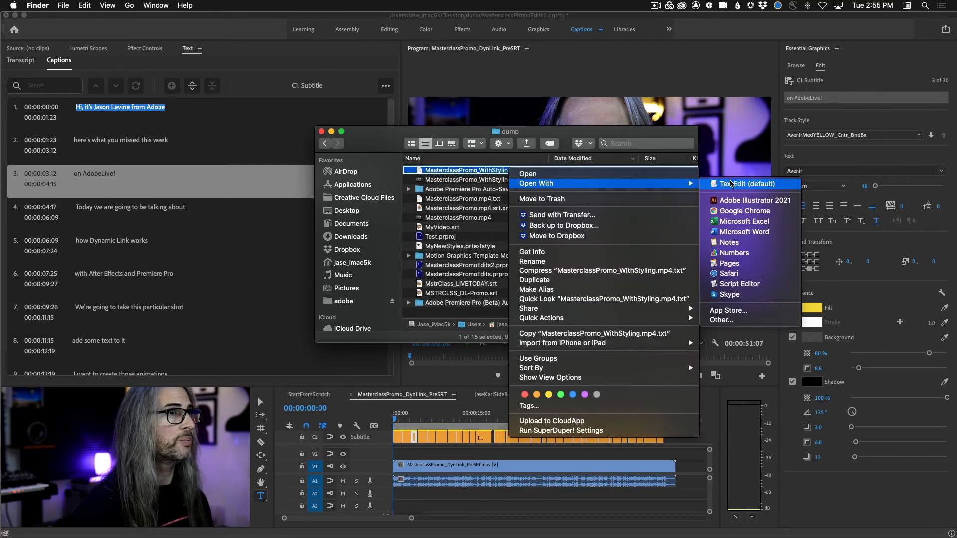
{"action": "left_click", "coordinate": [747, 184]}
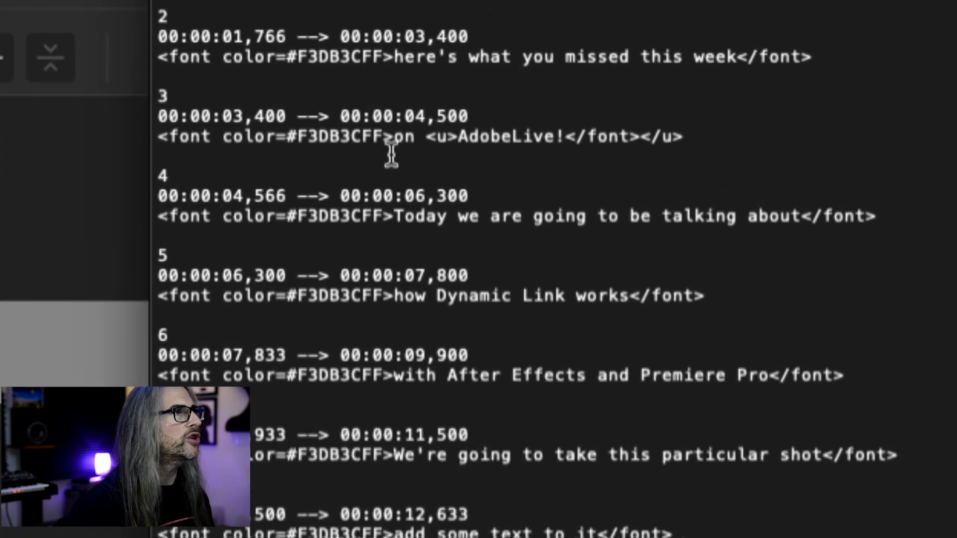
- Select cue 3's underline markup from <u> through </u> after 'AdobeLive!'
{"action": "double_click", "coordinate": [441, 136]}
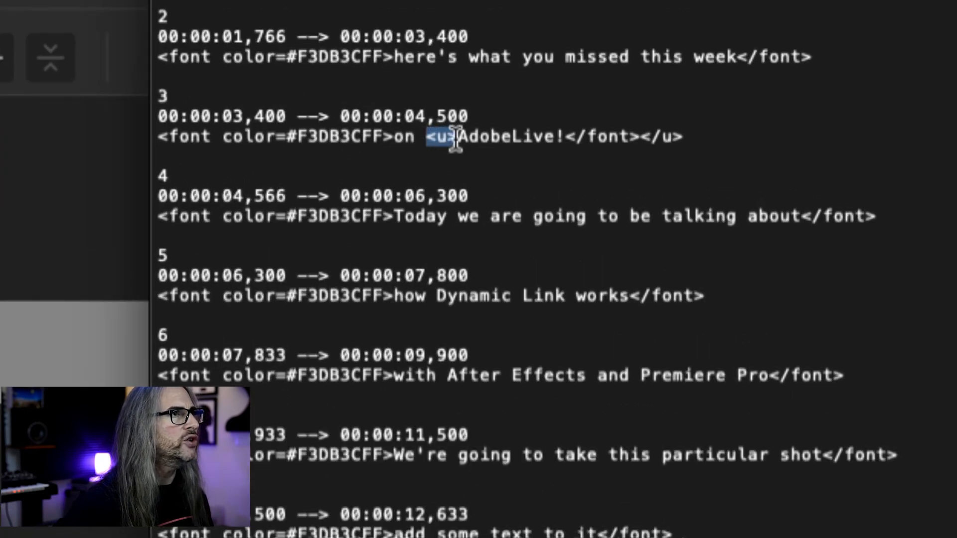
{"action": "left_click_drag", "start_coordinate": [440, 135], "coordinate": [677, 136]}
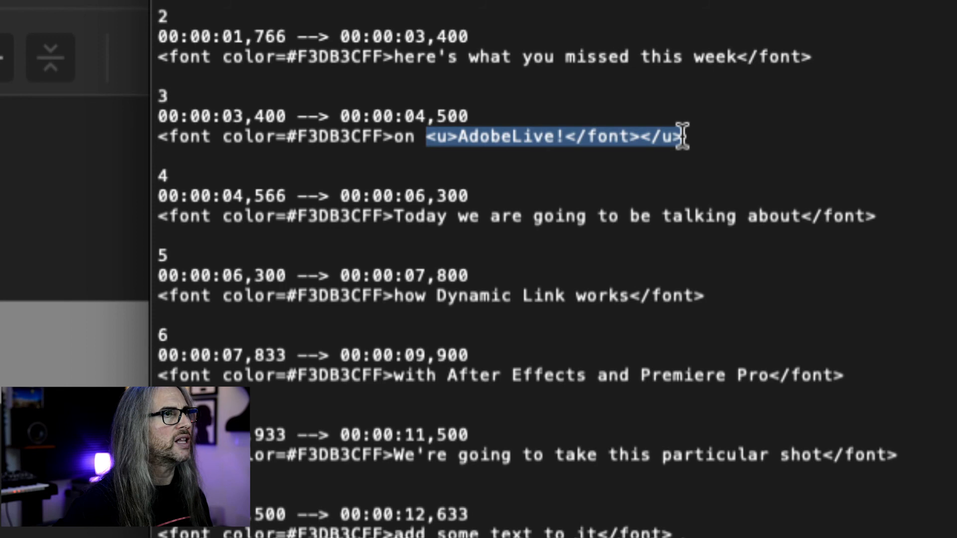
{"action": "mouse_move", "coordinate": [687, 163]}
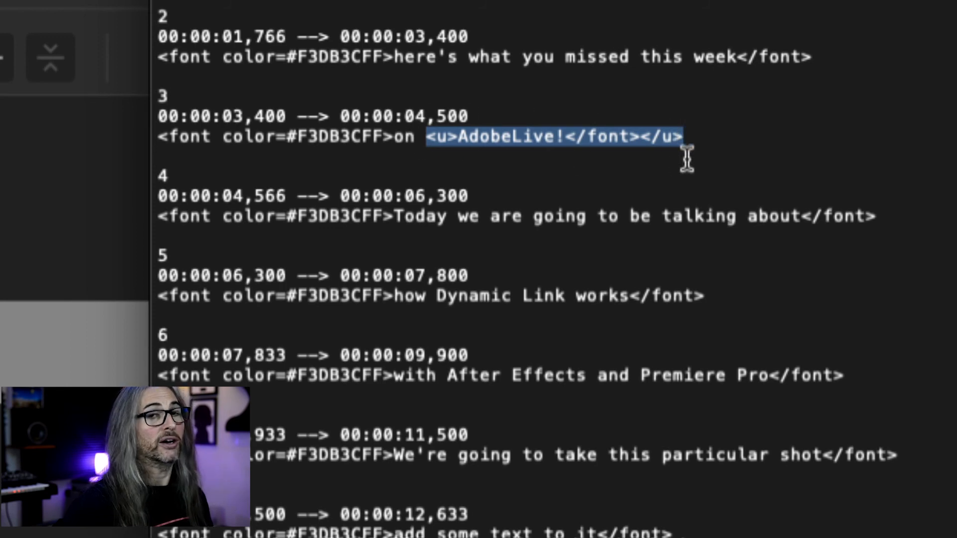